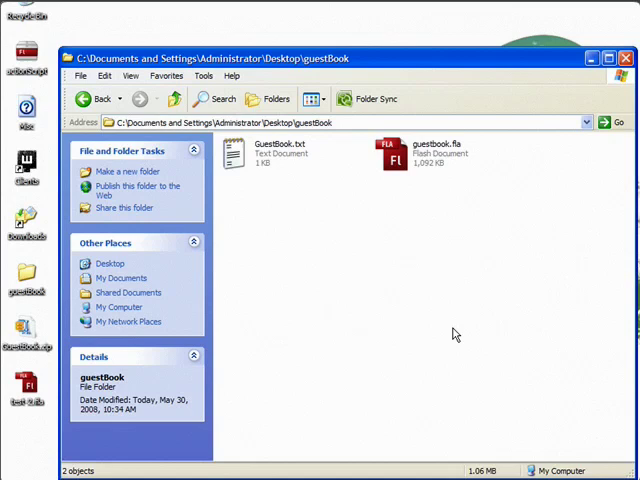
{"action": "mouse_move", "coordinate": [314, 295]}
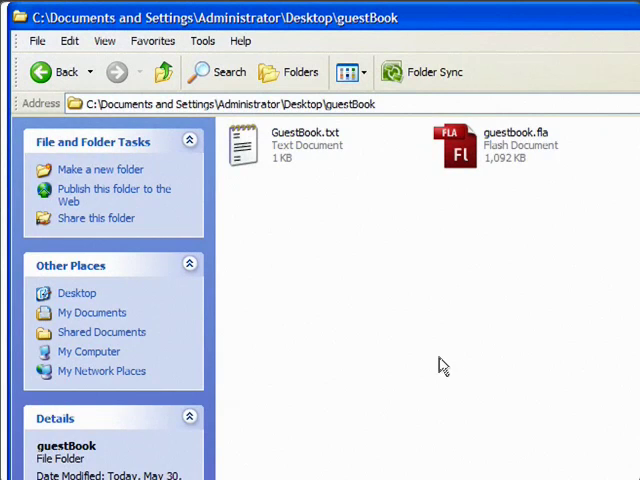
{"action": "mouse_move", "coordinate": [502, 264]}
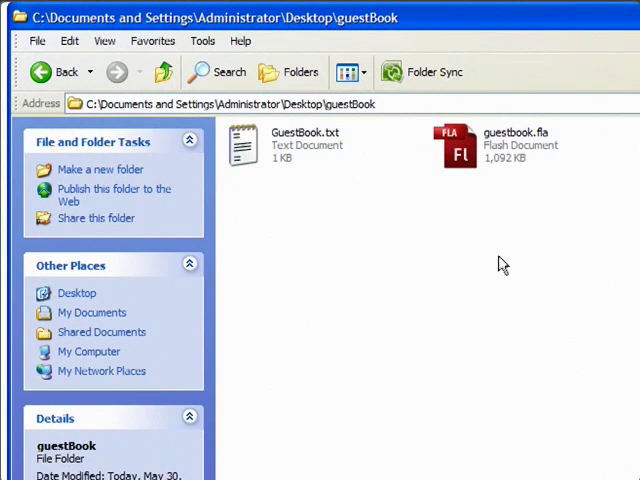
{"action": "mouse_move", "coordinate": [280, 158]}
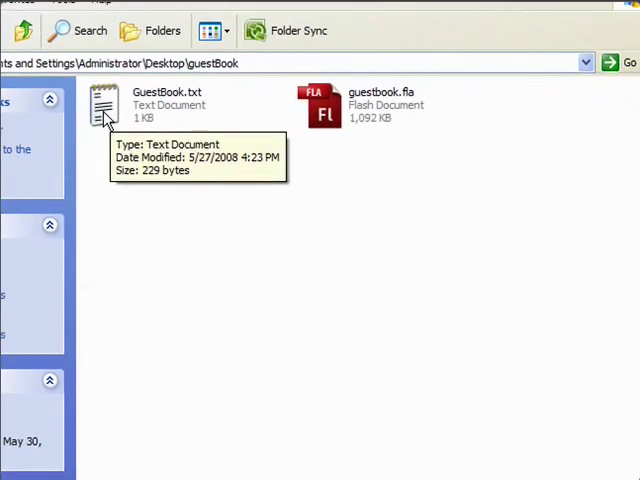
- Open the table definition text file and select its whole creation script
{"action": "double_click", "coordinate": [102, 95]}
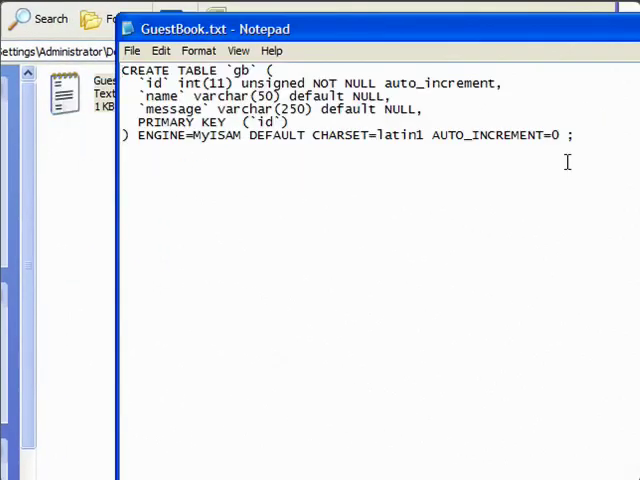
{"action": "key", "text": "ctrl+a"}
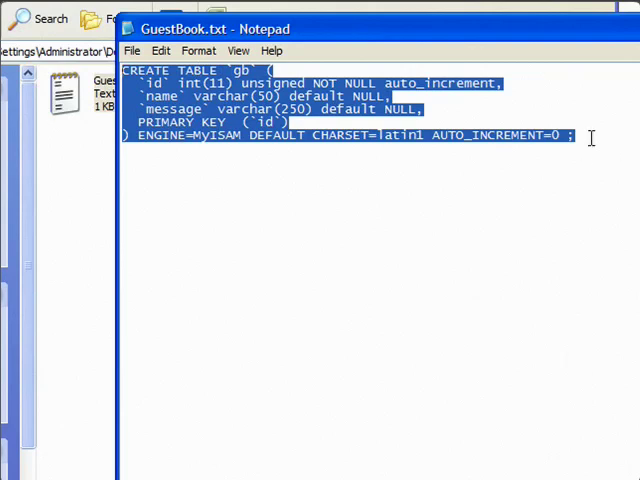
{"action": "left_click", "coordinate": [590, 137]}
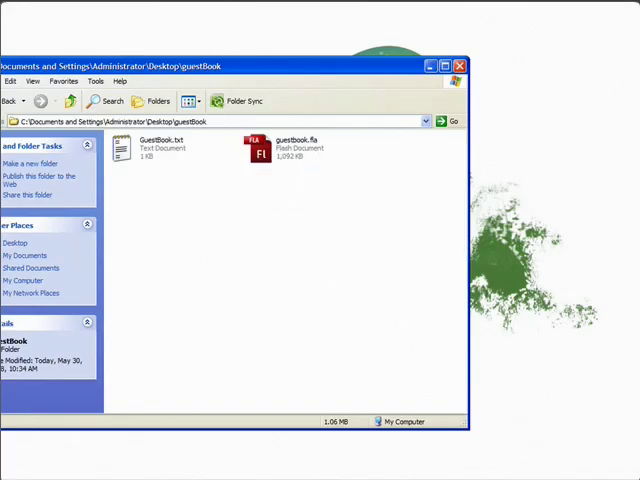
- Open guestbook.fla and check the name, comment and error field instance names
{"action": "double_click", "coordinate": [258, 145]}
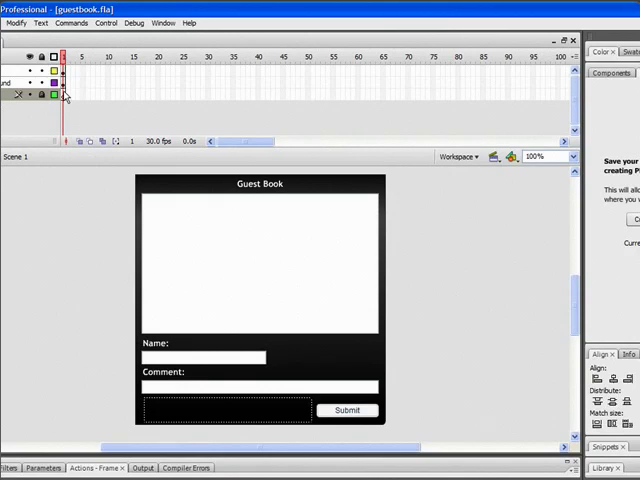
{"action": "mouse_move", "coordinate": [184, 378]}
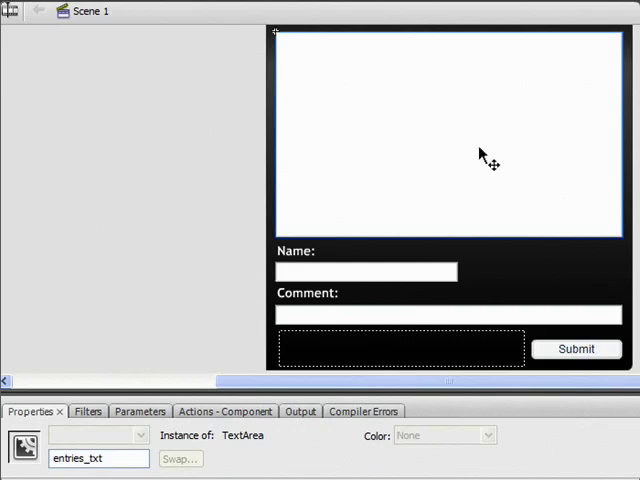
{"action": "mouse_move", "coordinate": [364, 286]}
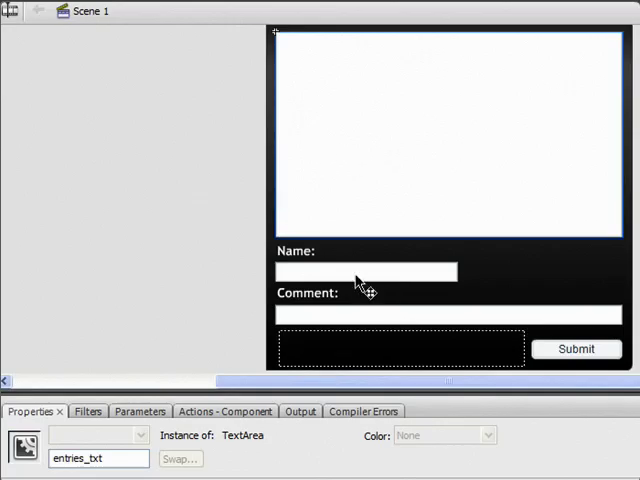
{"action": "left_click", "coordinate": [368, 271]}
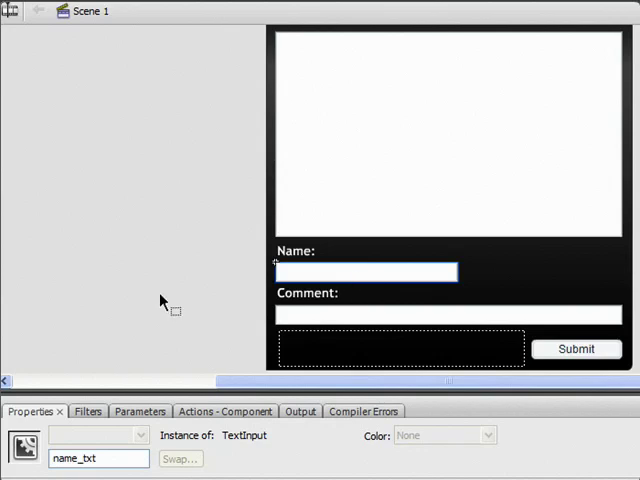
{"action": "mouse_move", "coordinate": [333, 318]}
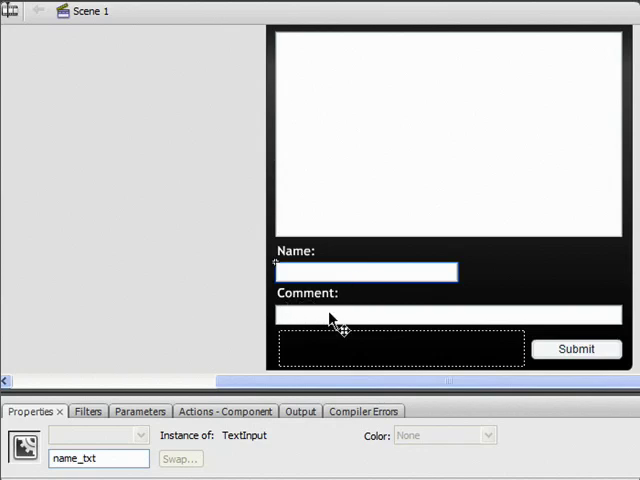
{"action": "left_click", "coordinate": [445, 314]}
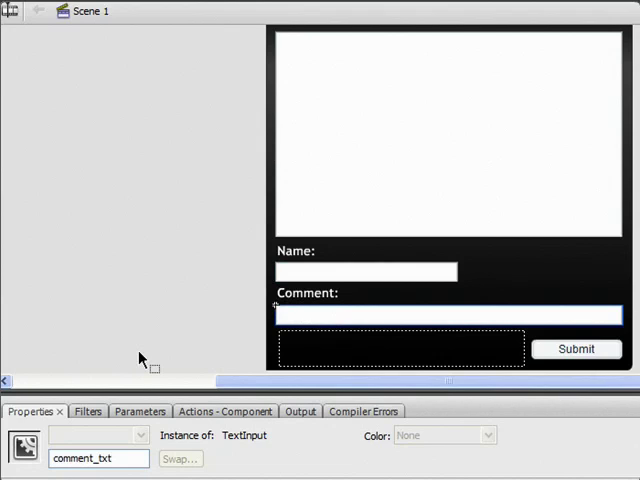
{"action": "mouse_move", "coordinate": [317, 354]}
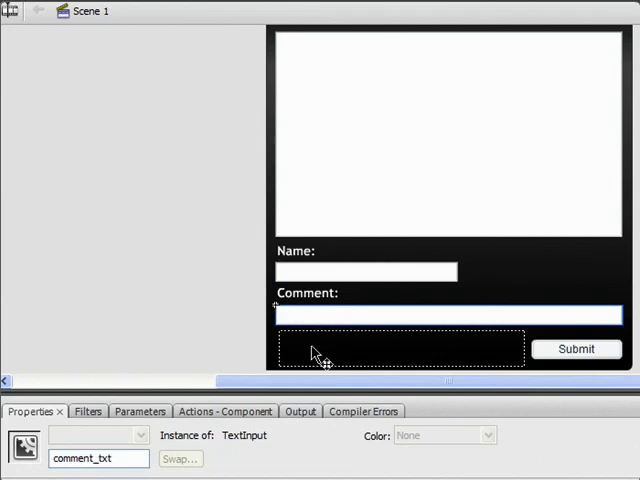
{"action": "left_click", "coordinate": [400, 350]}
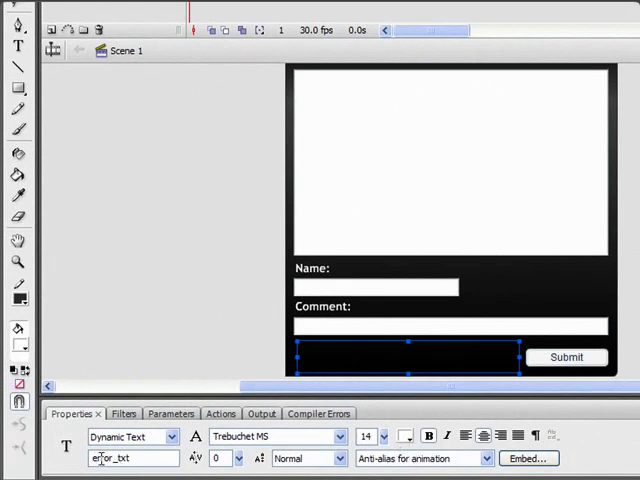
{"action": "mouse_move", "coordinate": [586, 363]}
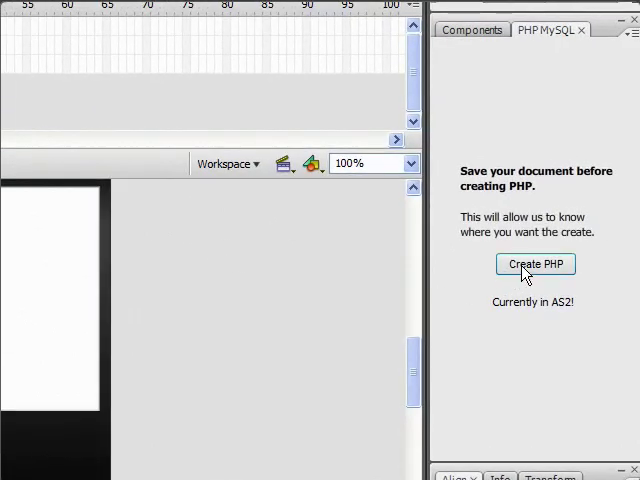
- Generate the php scripts folder and open db_connect.php in Notepad
{"action": "left_click", "coordinate": [532, 264]}
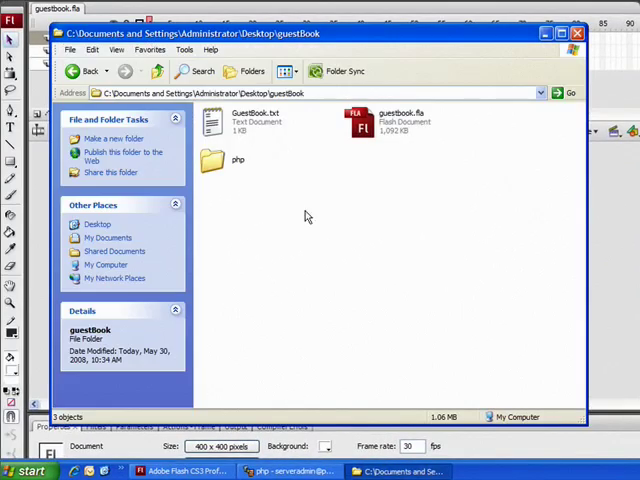
{"action": "left_click", "coordinate": [215, 160]}
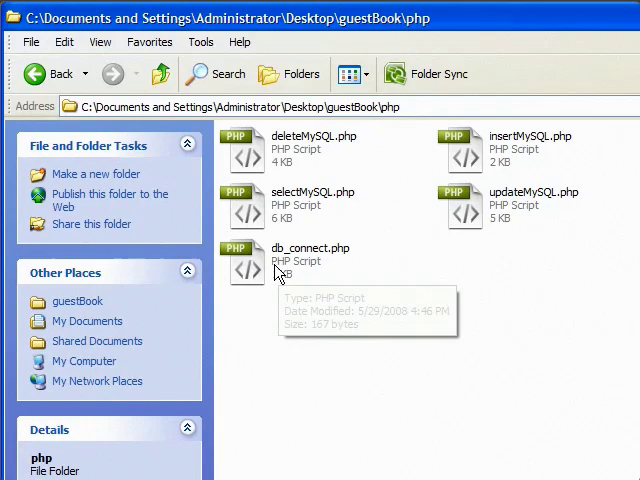
{"action": "right_click", "coordinate": [247, 262]}
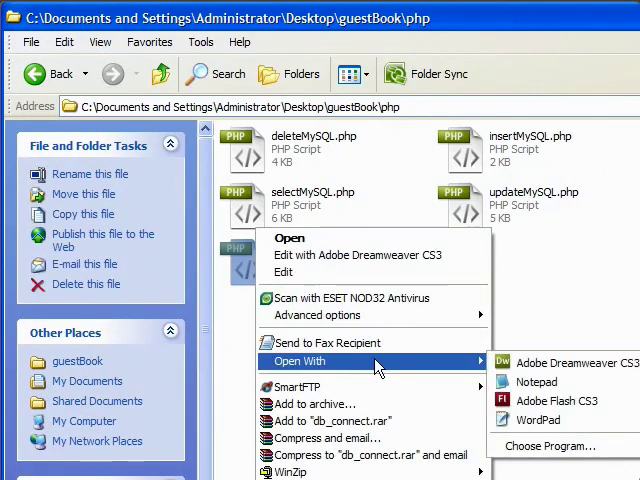
{"action": "left_click", "coordinate": [544, 382]}
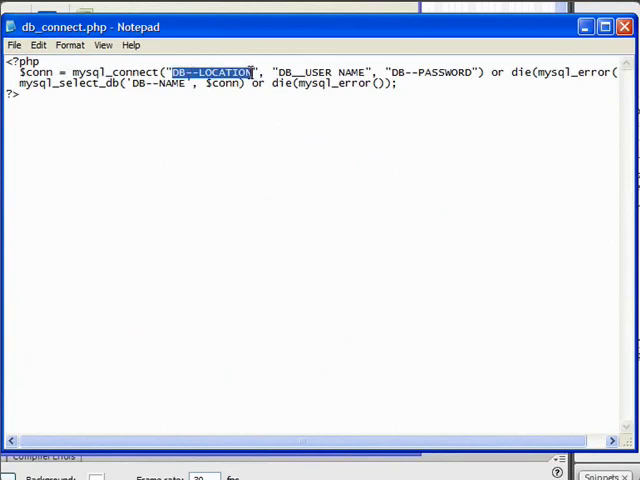
- Review db_connect.php's DB location, user, password and name placeholders, then close Notepad
{"action": "double_click", "coordinate": [305, 72]}
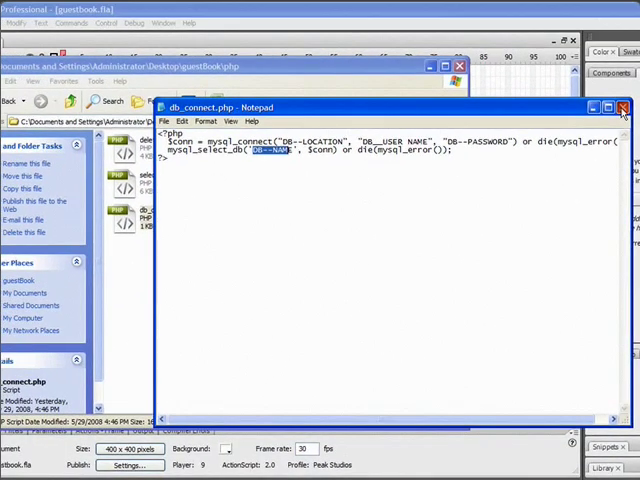
{"action": "left_click", "coordinate": [619, 105]}
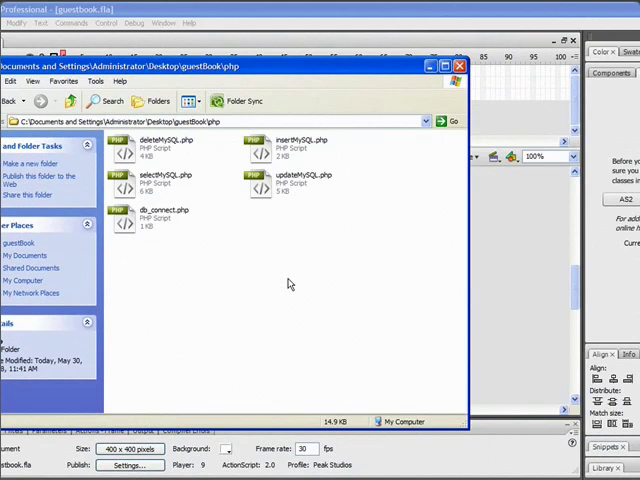
{"action": "mouse_move", "coordinate": [335, 182]}
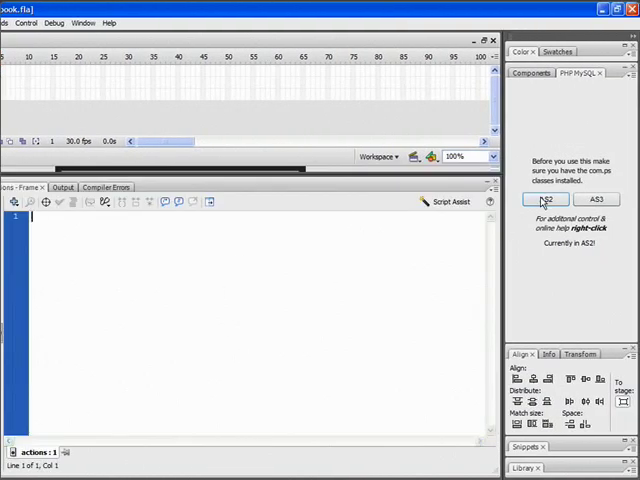
- Choose AS2 code and add the import FP9.flash.com.ps.php.as2.*; line to the frame script
{"action": "left_click", "coordinate": [547, 200]}
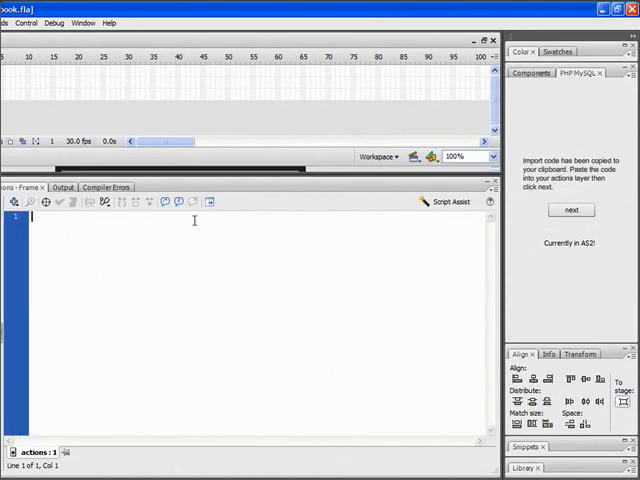
{"action": "type", "text": "import FP9.flash.com.ps.php.as2.*;"}
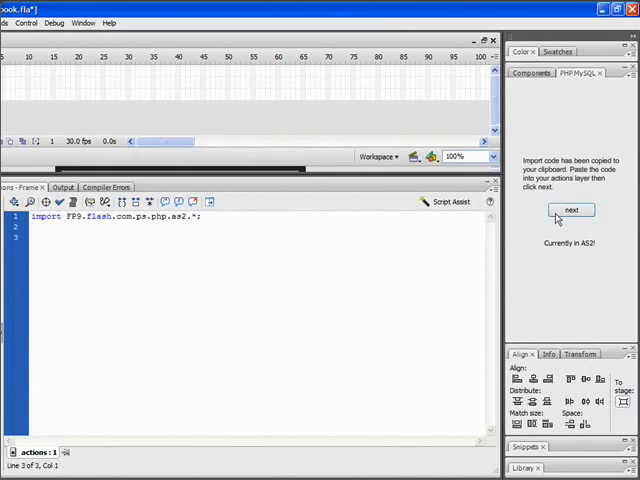
{"action": "left_click", "coordinate": [568, 211]}
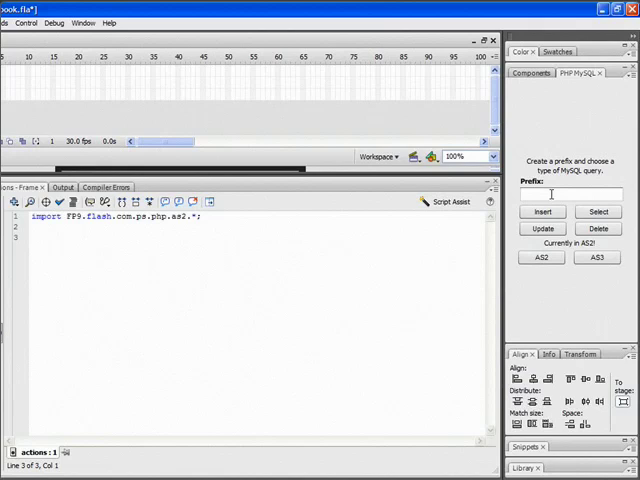
- Enter the sgb_ prefix and insert the generated Select query code
{"action": "left_click", "coordinate": [567, 194]}
{"action": "type", "text": "agb_"}
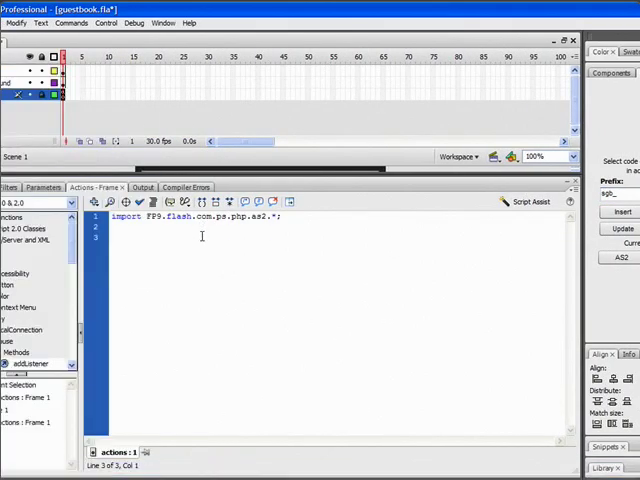
{"action": "scroll", "scroll_direction": "down", "scroll_amount": 3}
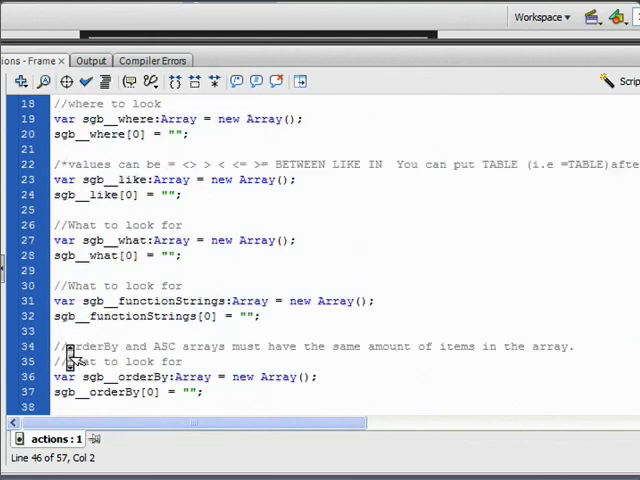
{"action": "scroll", "scroll_direction": "up", "scroll_amount": 3}
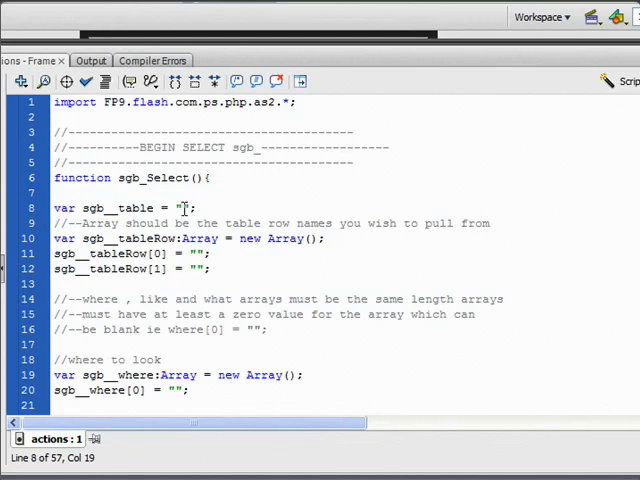
- Set the sgb_ table to "gb" and its row names to id, name and message
{"action": "type", "text": "gu"}
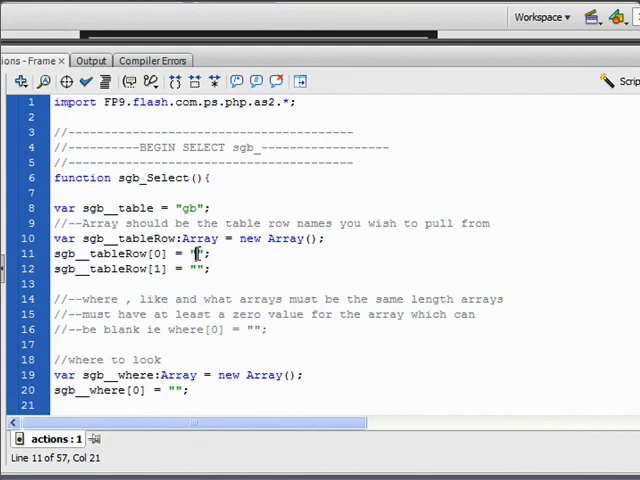
{"action": "type", "text": "id"}
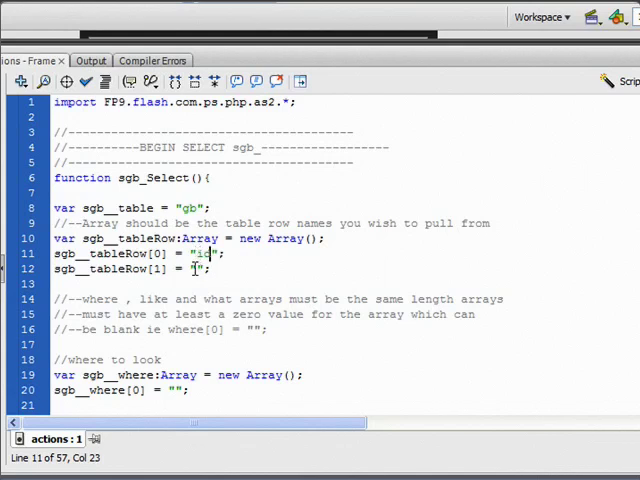
{"action": "type", "text": "name"}
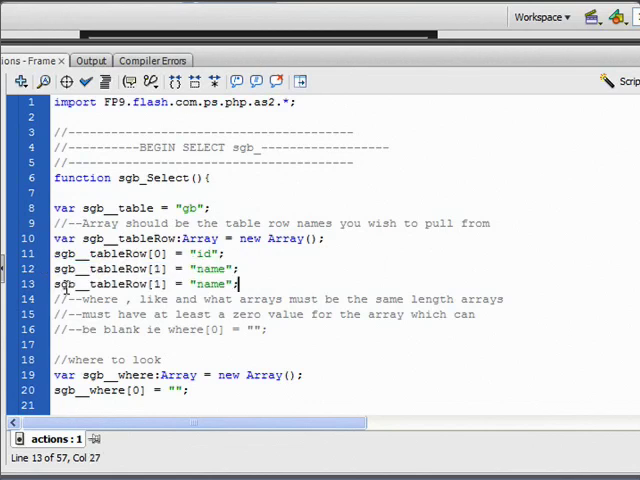
{"action": "double_click", "coordinate": [210, 283]}
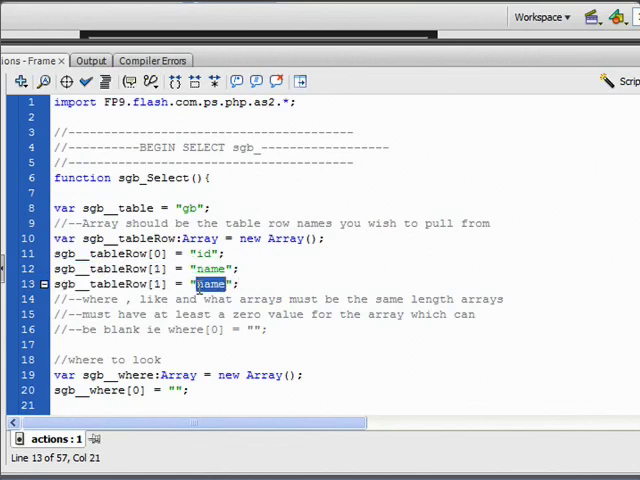
{"action": "type", "text": "message"}
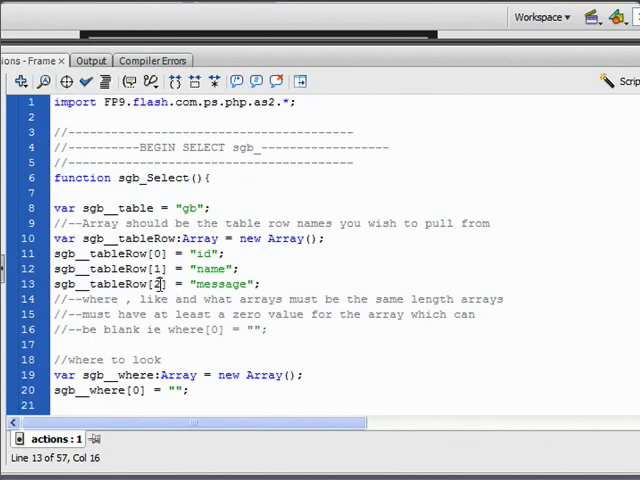
{"action": "mouse_move", "coordinate": [300, 298]}
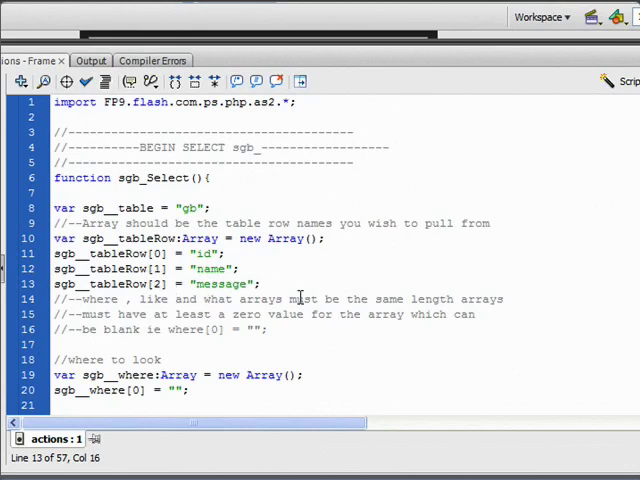
{"action": "scroll", "scroll_direction": "down", "scroll_amount": 3}
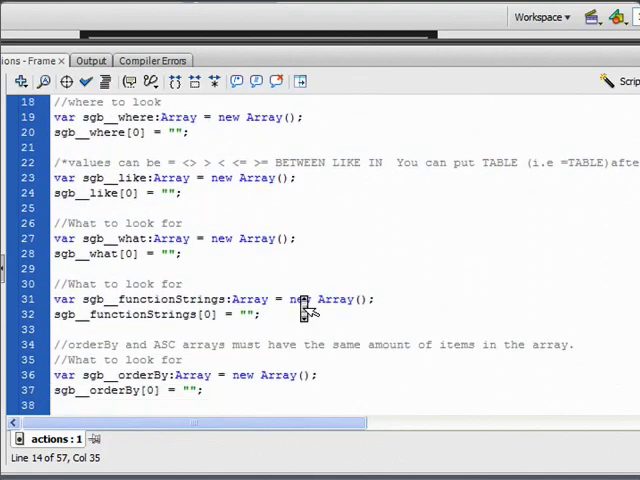
{"action": "scroll", "scroll_direction": "down", "scroll_amount": 3}
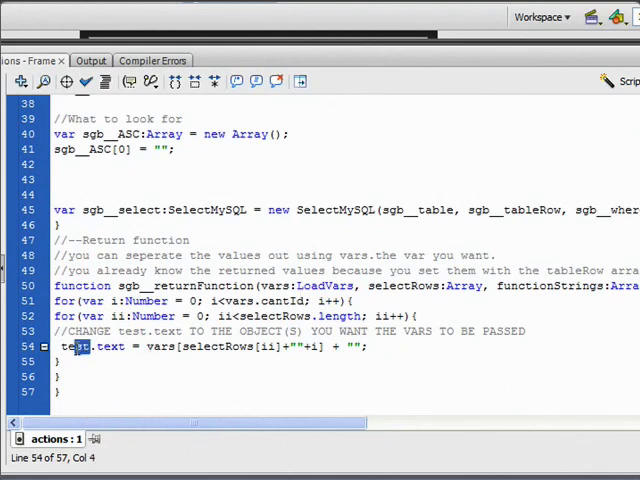
- Replace the test placeholder with entries_txt so returned values append to it
{"action": "double_click", "coordinate": [74, 347]}
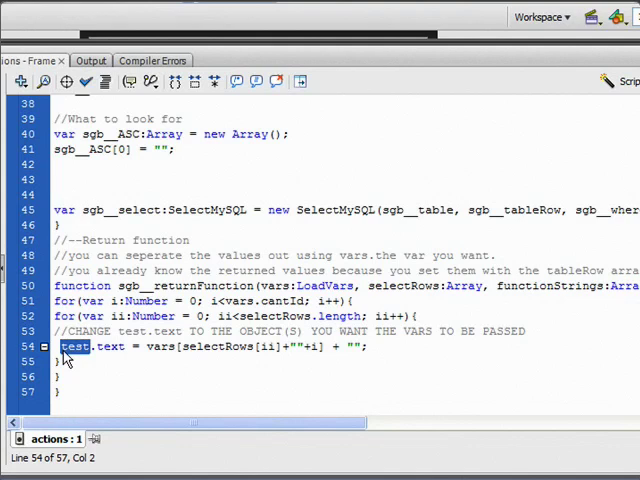
{"action": "type", "text": "entrie"}
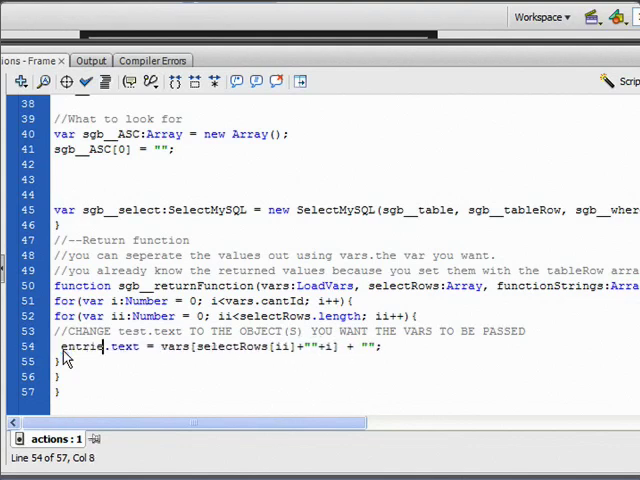
{"action": "type", "text": "s_txt"}
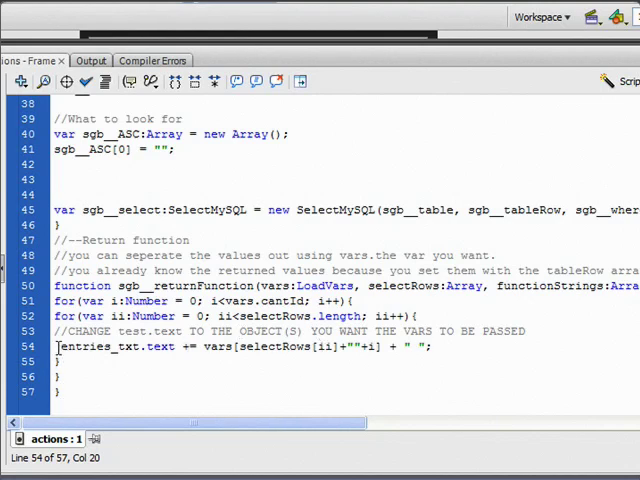
- Add an entries_txt.text += "\n" append after the inner loop
{"action": "left_click_drag", "start_coordinate": [56, 347], "coordinate": [198, 347]}
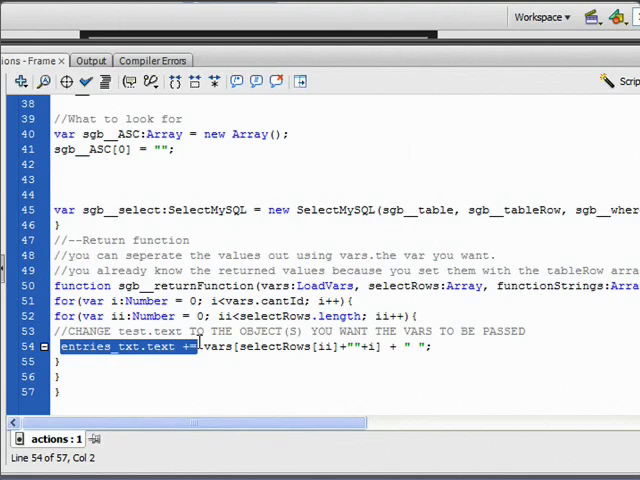
{"action": "left_click", "coordinate": [104, 365]}
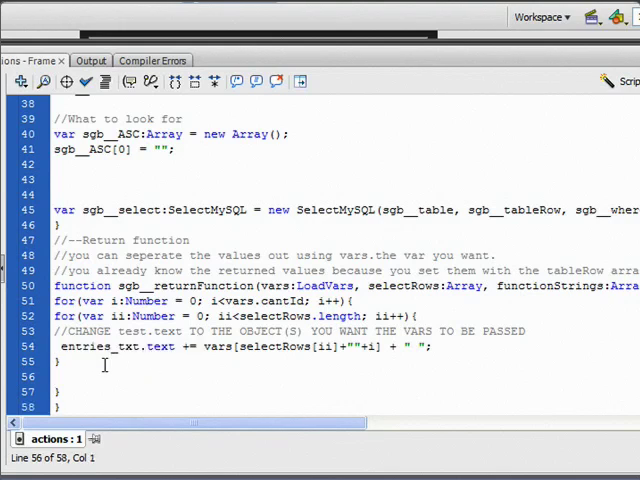
{"action": "type", "text": "entries_txt.text += \"\\r"}
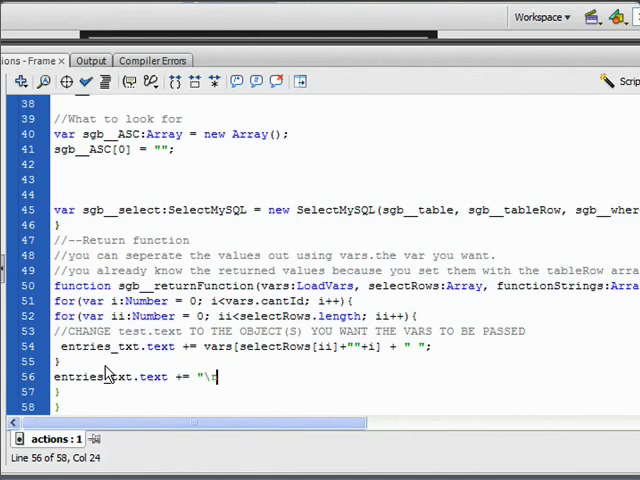
{"action": "type", "text": "n"}
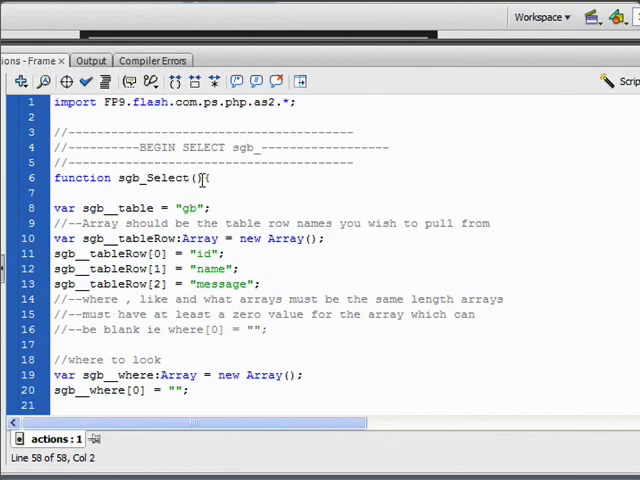
- Add sgb_Select(); and stop(); calls at the end of the script
{"action": "double_click", "coordinate": [155, 177]}
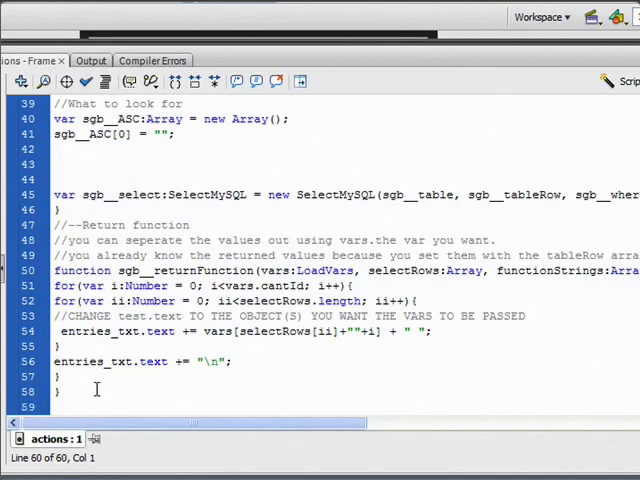
{"action": "scroll", "scroll_direction": "down", "scroll_amount": 3}
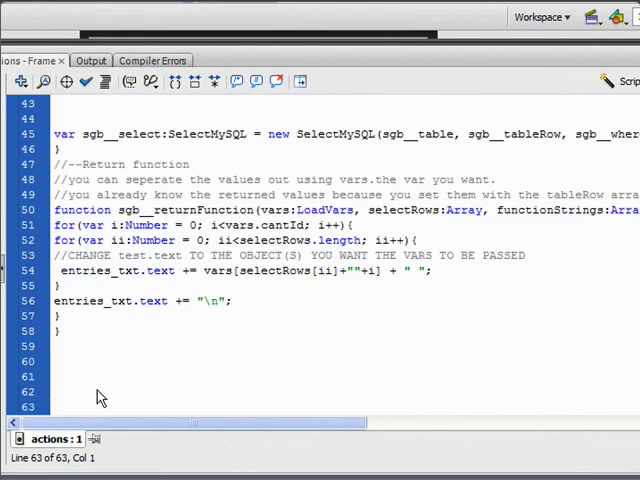
{"action": "type", "text": "sgb_Select();"}
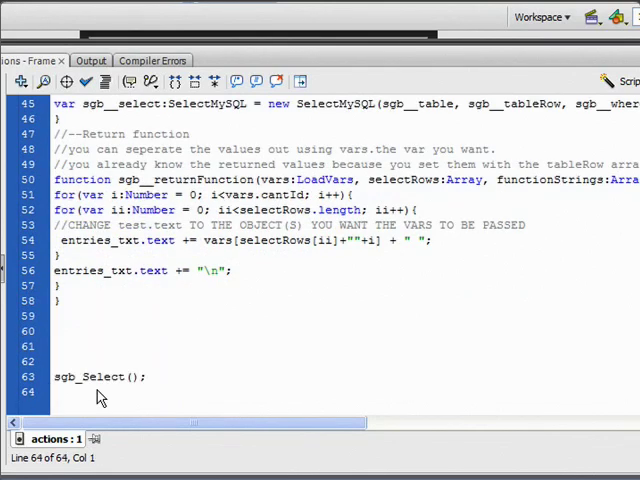
{"action": "type", "text": "stop"}
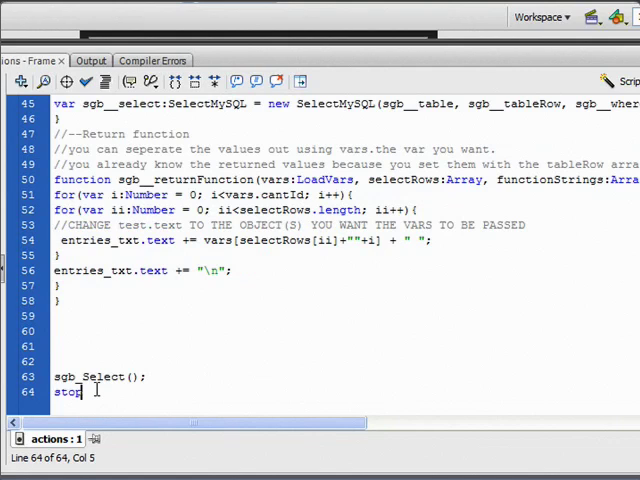
{"action": "type", "text": "();"}
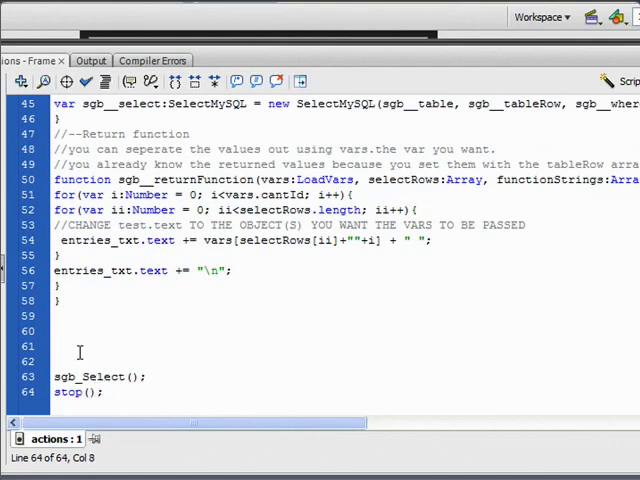
{"action": "left_click", "coordinate": [57, 320]}
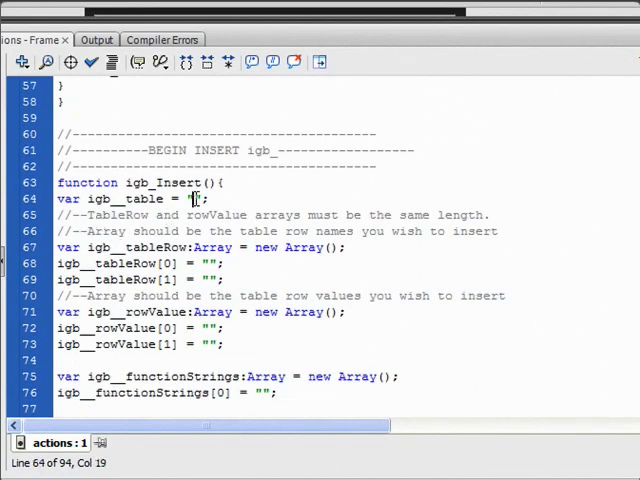
- Set the igb_ table to "gb" with row names id, name and message
{"action": "type", "text": "gb"}
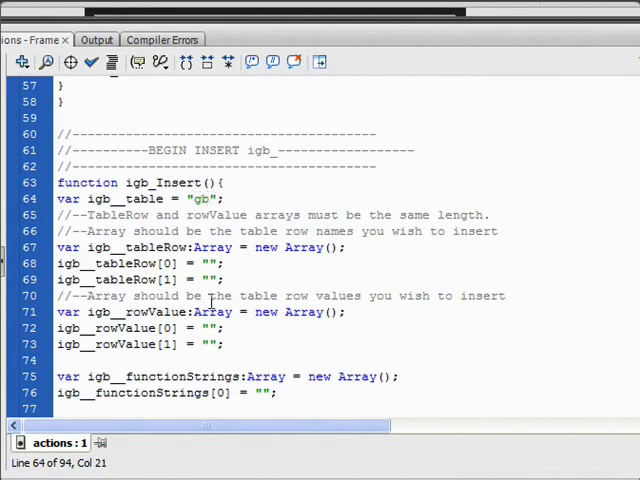
{"action": "type", "text": "id"}
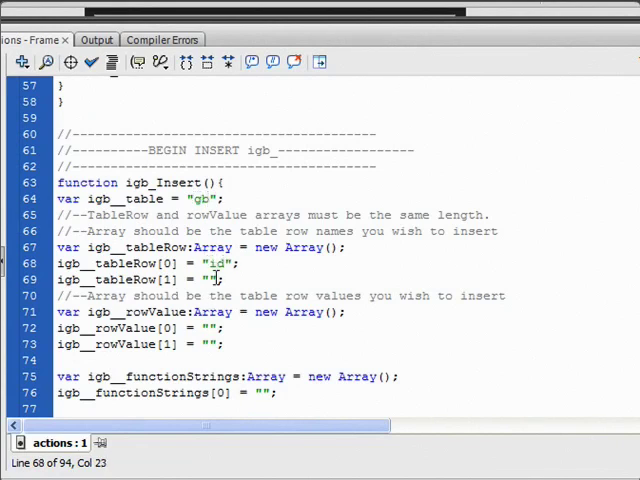
{"action": "left_click", "coordinate": [210, 279]}
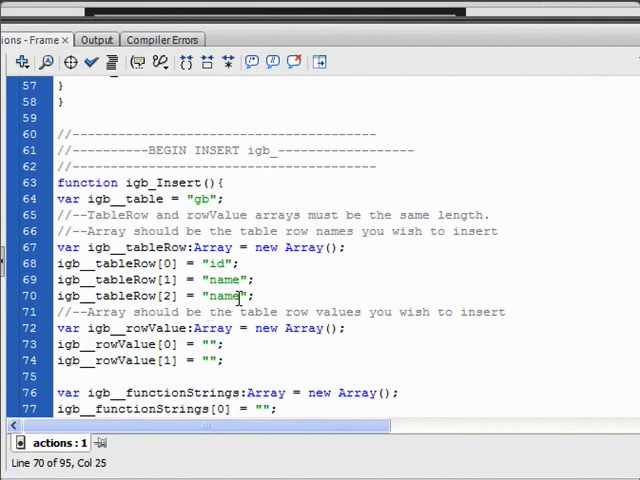
{"action": "type", "text": "message"}
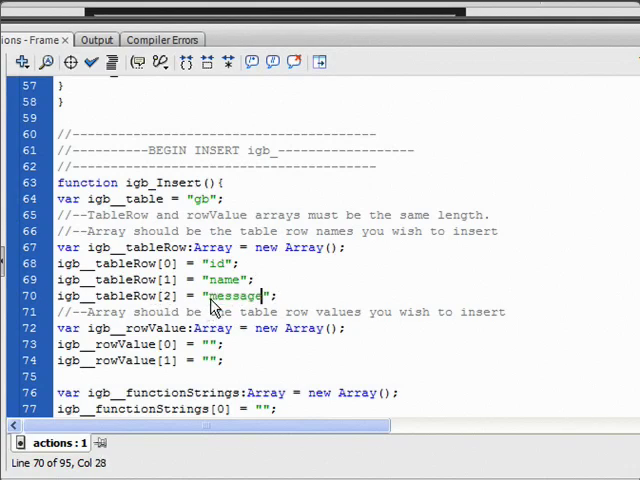